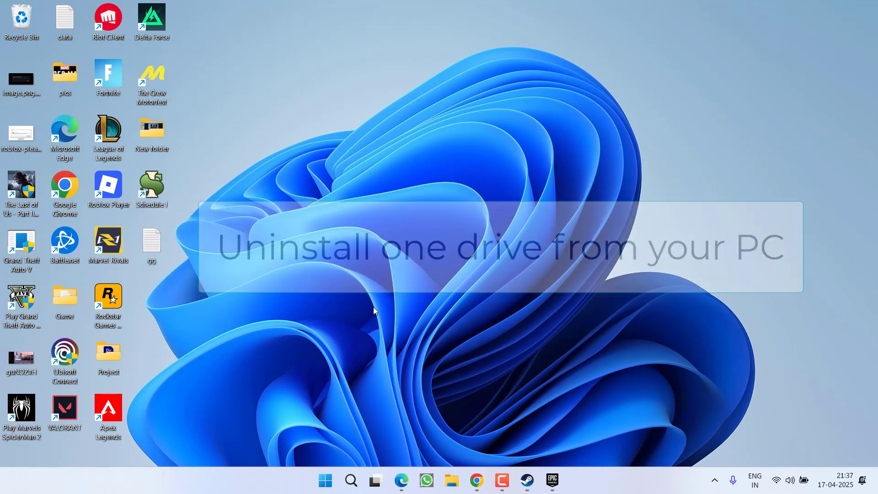
Step: Launch the Epic Games Launcher from its taskbar icon
click(552, 479)
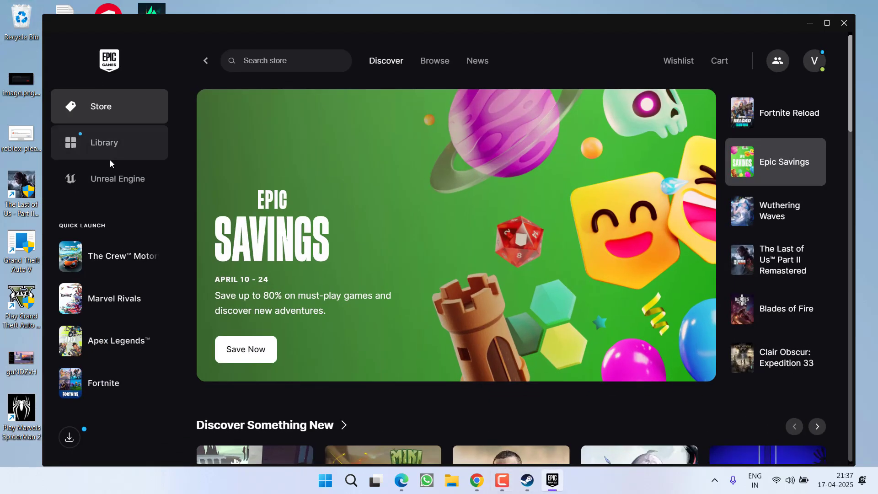
Step: View Fortnite's management options in the Epic Games Library, then close them
click(104, 143)
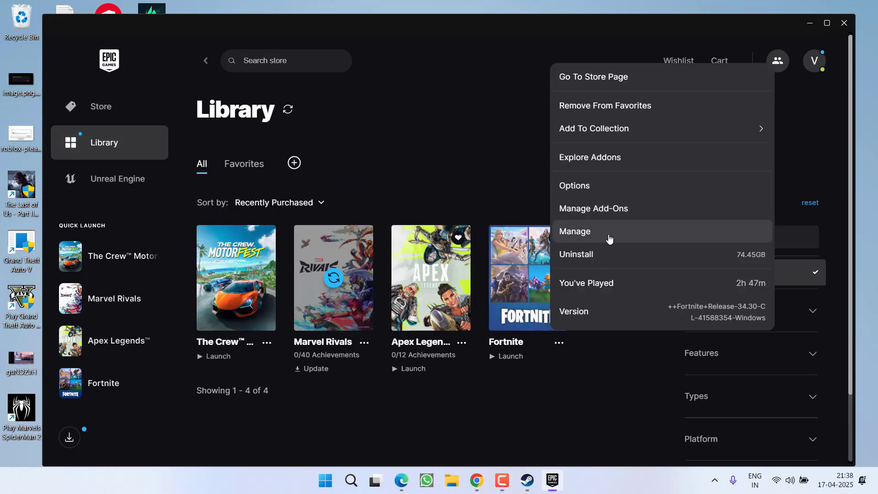
click(574, 231)
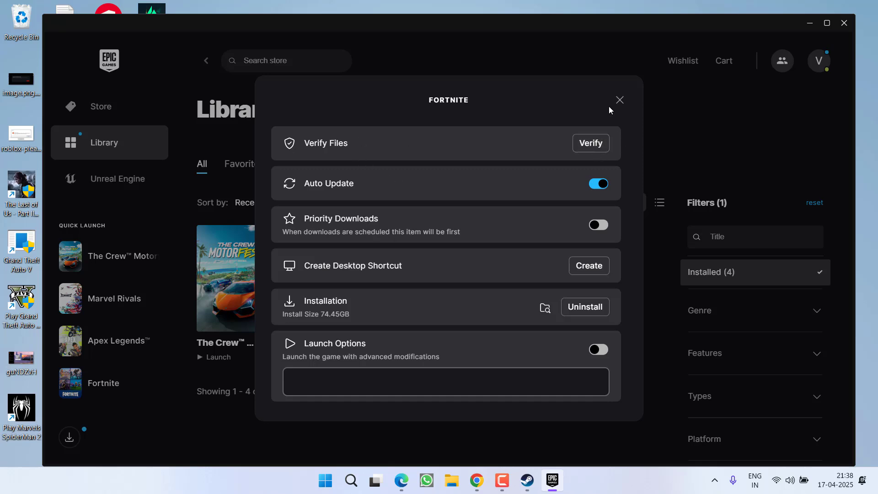
click(618, 100)
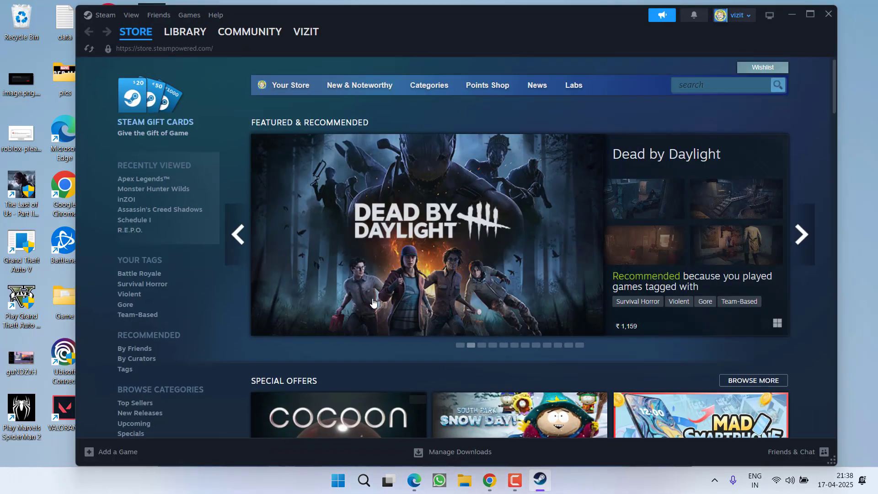
Step: Verify Apex Legends' installed files in the Steam Library, close Steam, and open File Explorer
click(185, 31)
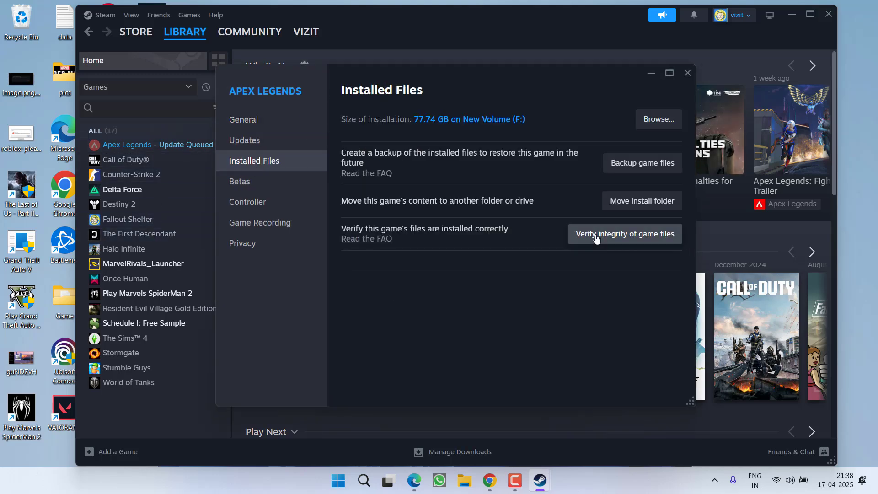
click(687, 72)
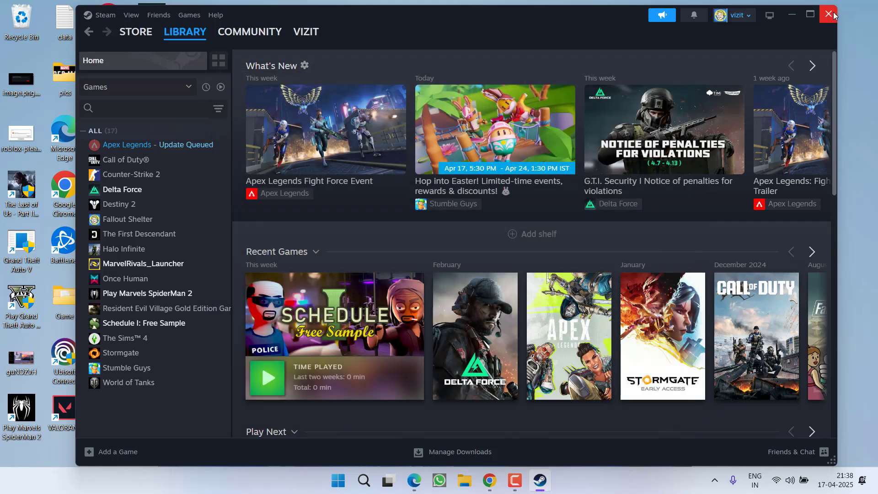
click(828, 14)
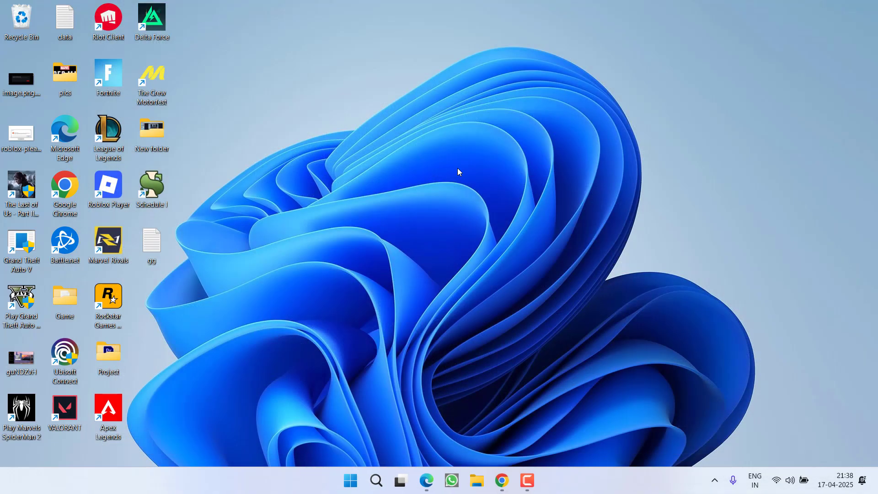
mouse_move(422, 256)
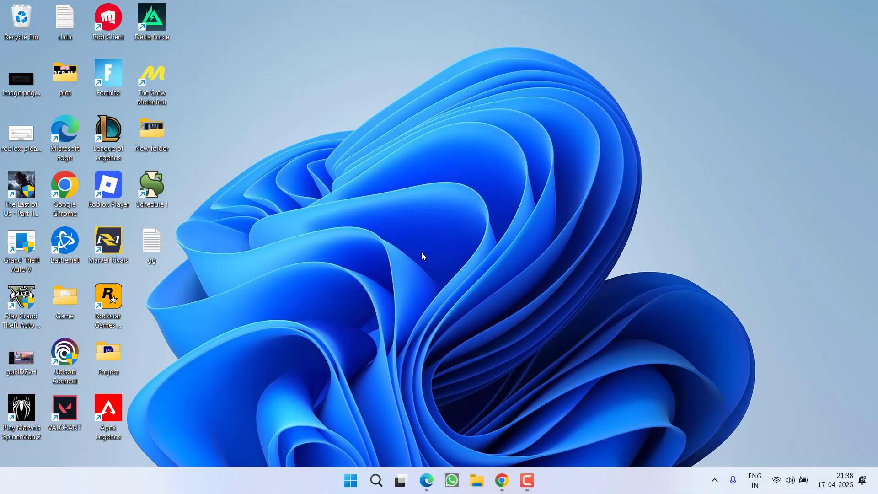
click(475, 481)
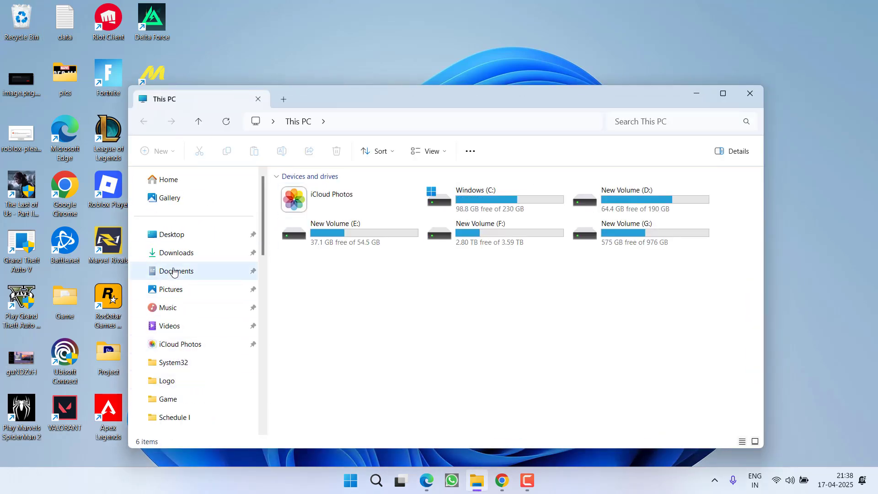
Step: Navigate to Documents\Rockstar Games\GTAV Enhanced\Settings in File Explorer
click(175, 271)
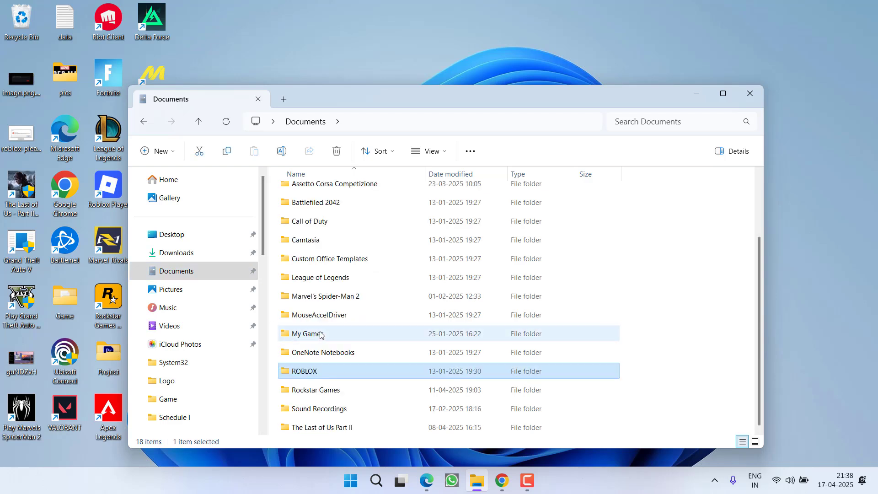
double_click(314, 390)
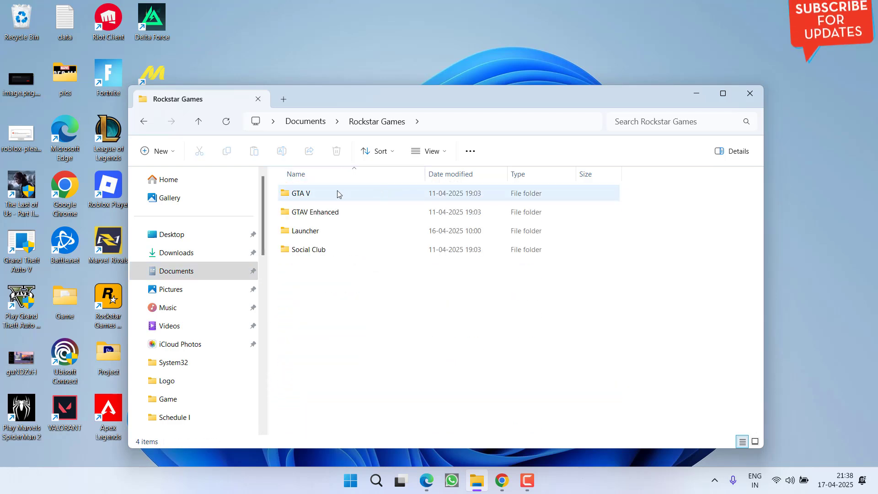
click(314, 211)
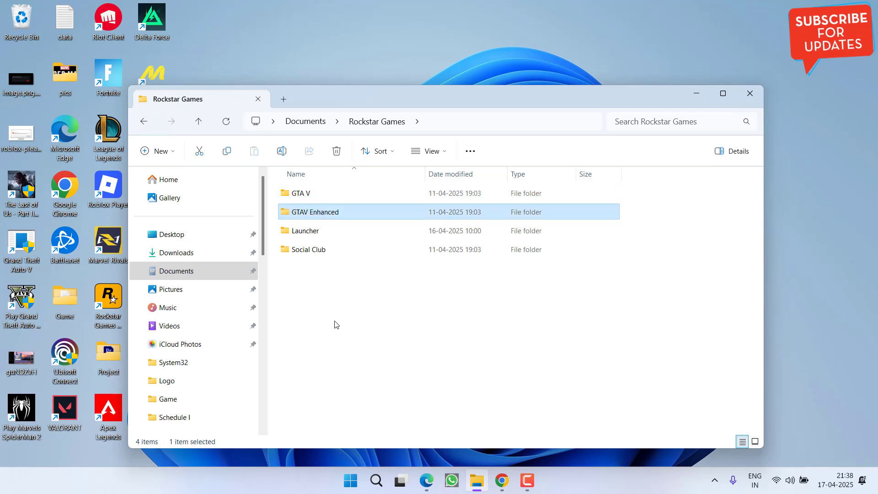
double_click(314, 212)
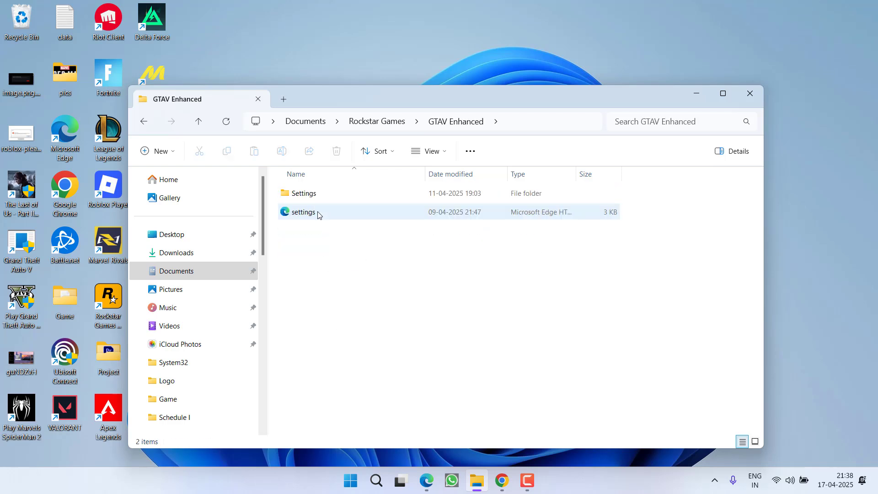
double_click(304, 192)
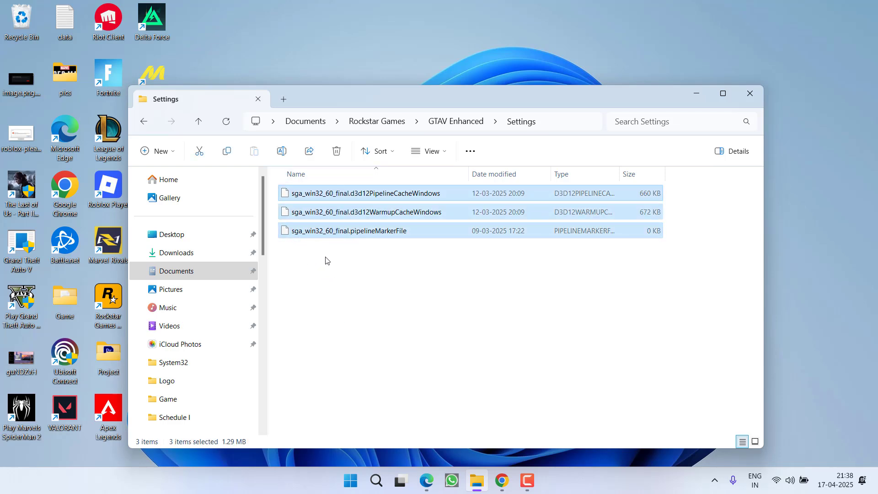
mouse_move(341, 274)
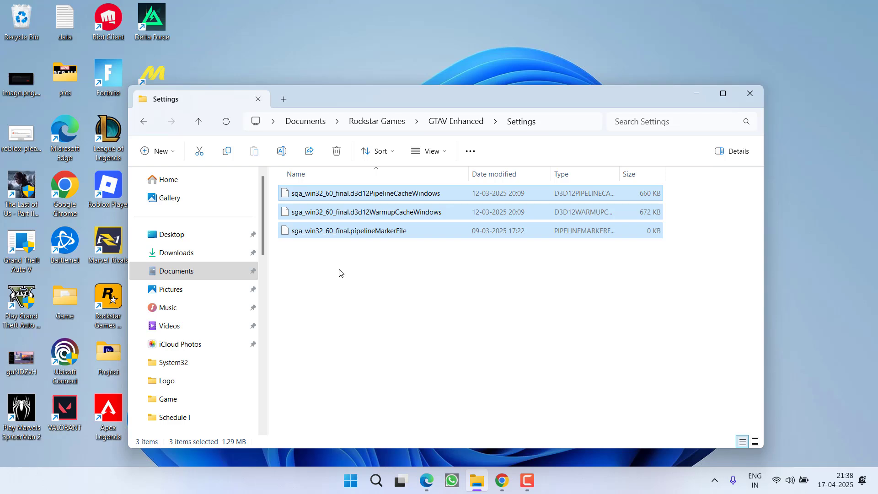
Step: Delete the three selected sga shader cache files and close File Explorer
right_click(347, 230)
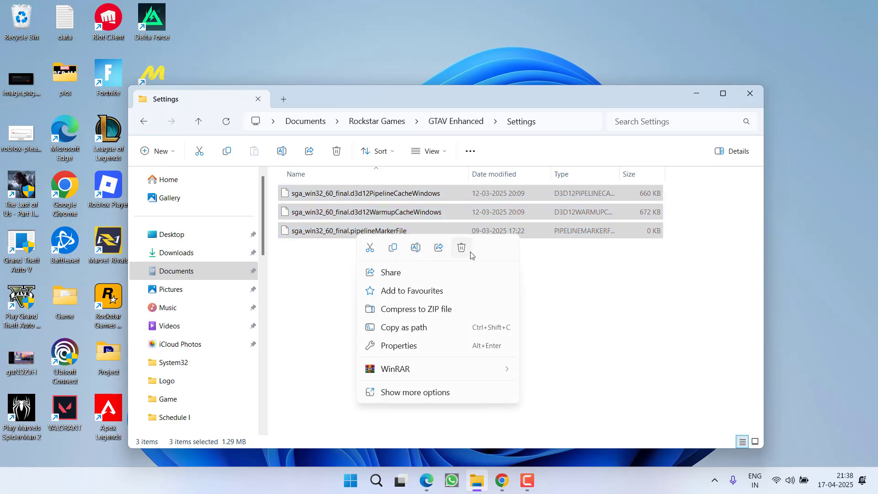
click(461, 248)
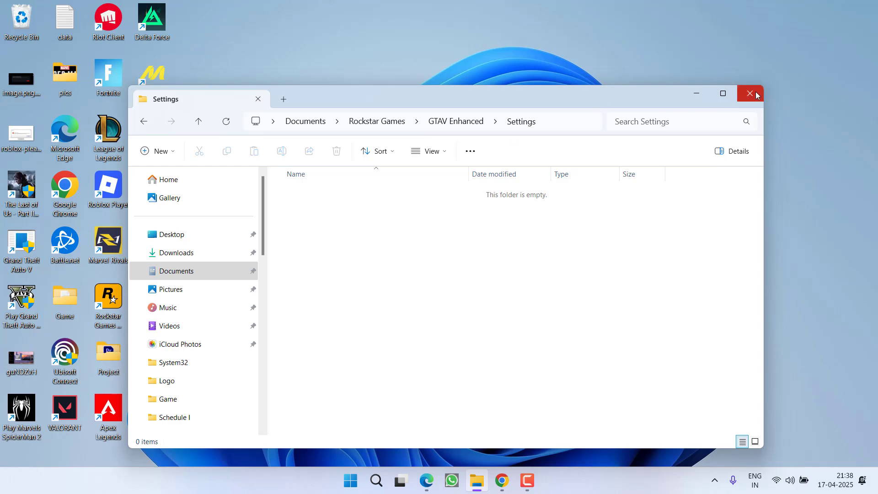
click(749, 93)
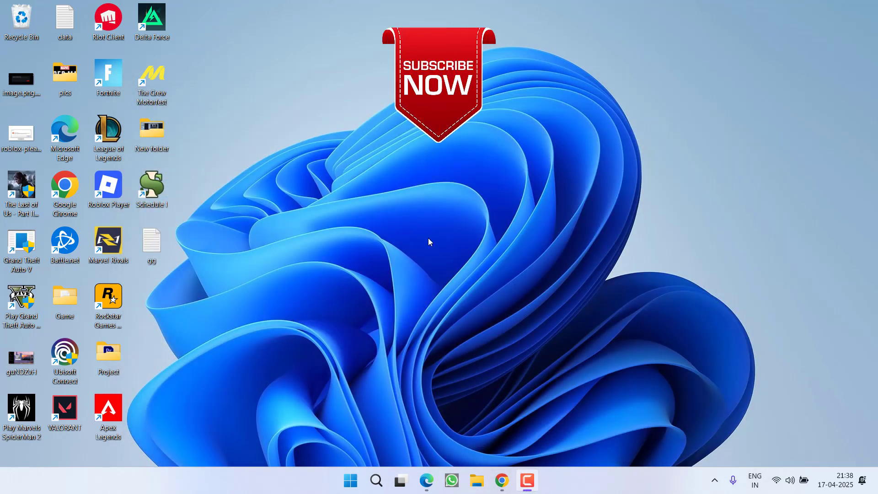
mouse_move(433, 187)
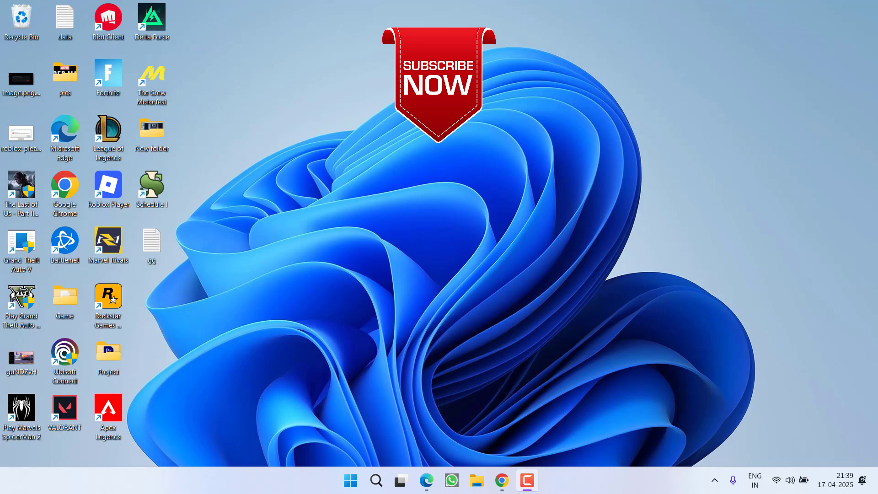
mouse_move(600, 103)
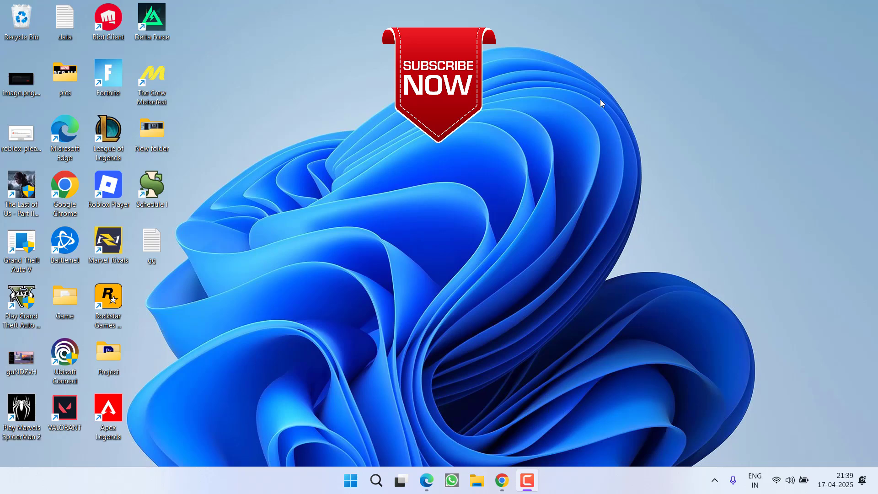